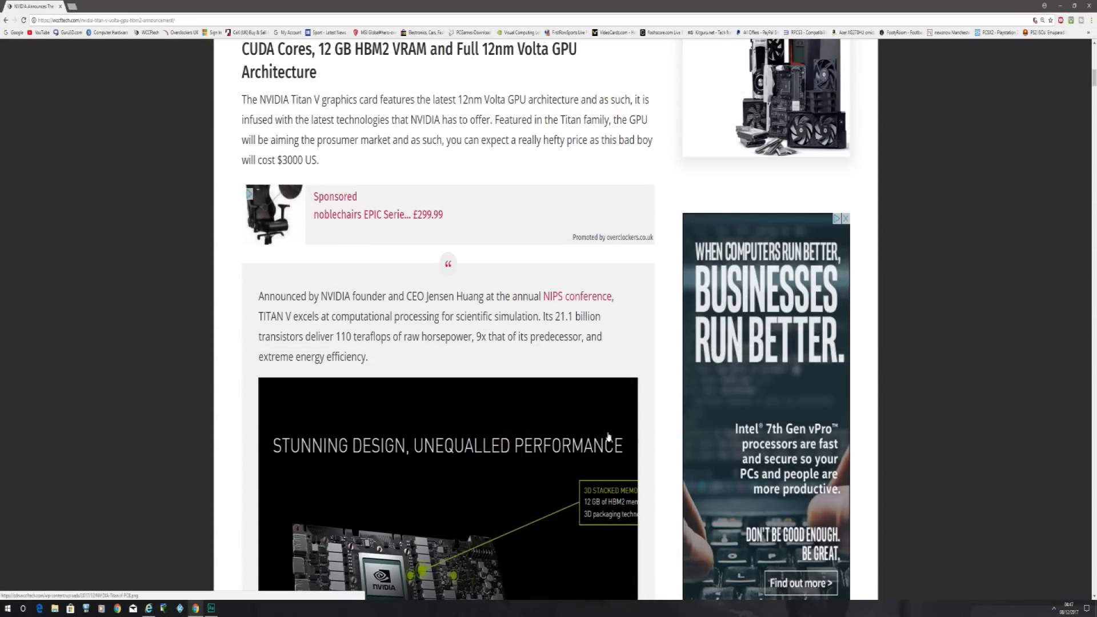
Step: Scroll to the Titan V product photo above the GV100 paragraph and close its enlarged view
{"action": "scroll", "scroll_direction": "down", "scroll_amount": 3}
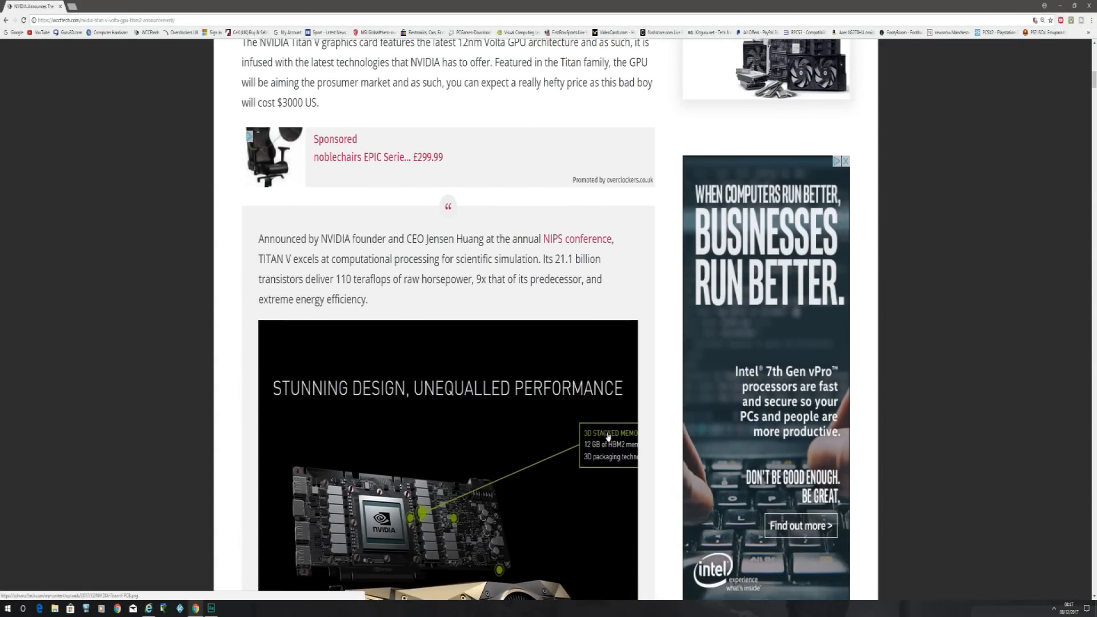
{"action": "scroll", "scroll_direction": "down", "scroll_amount": 3}
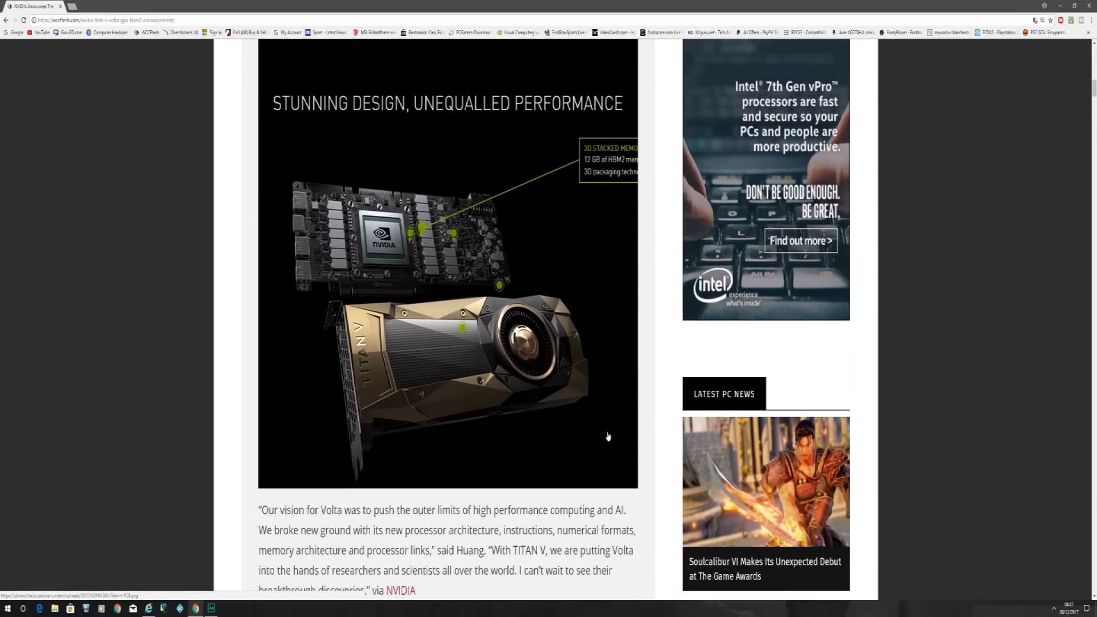
{"action": "scroll", "scroll_direction": "down", "scroll_amount": 3}
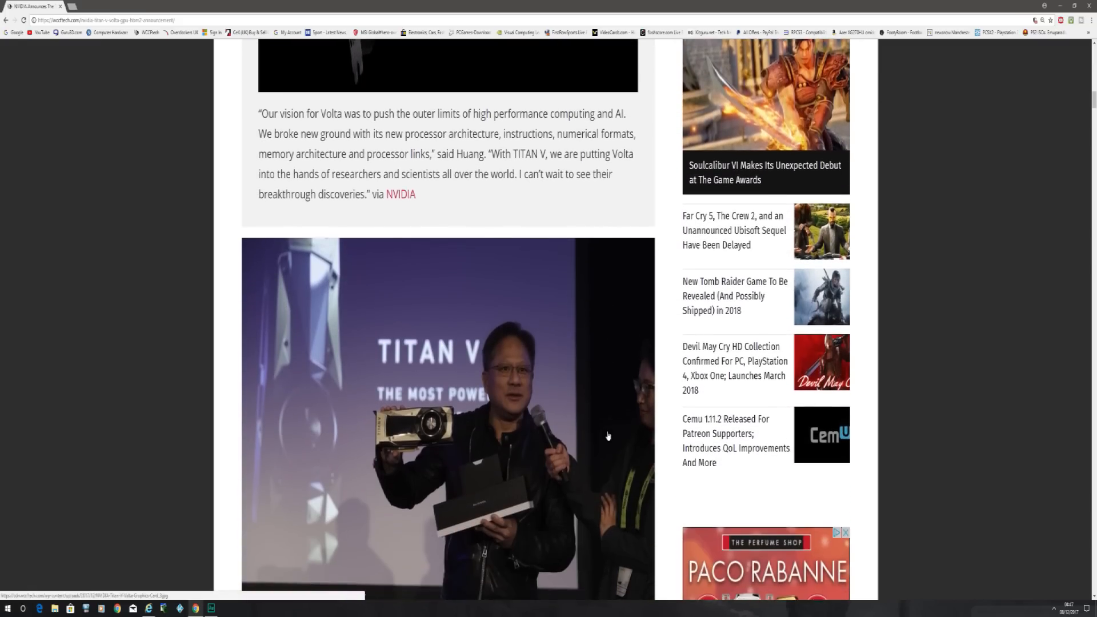
{"action": "scroll", "scroll_direction": "down", "scroll_amount": 3}
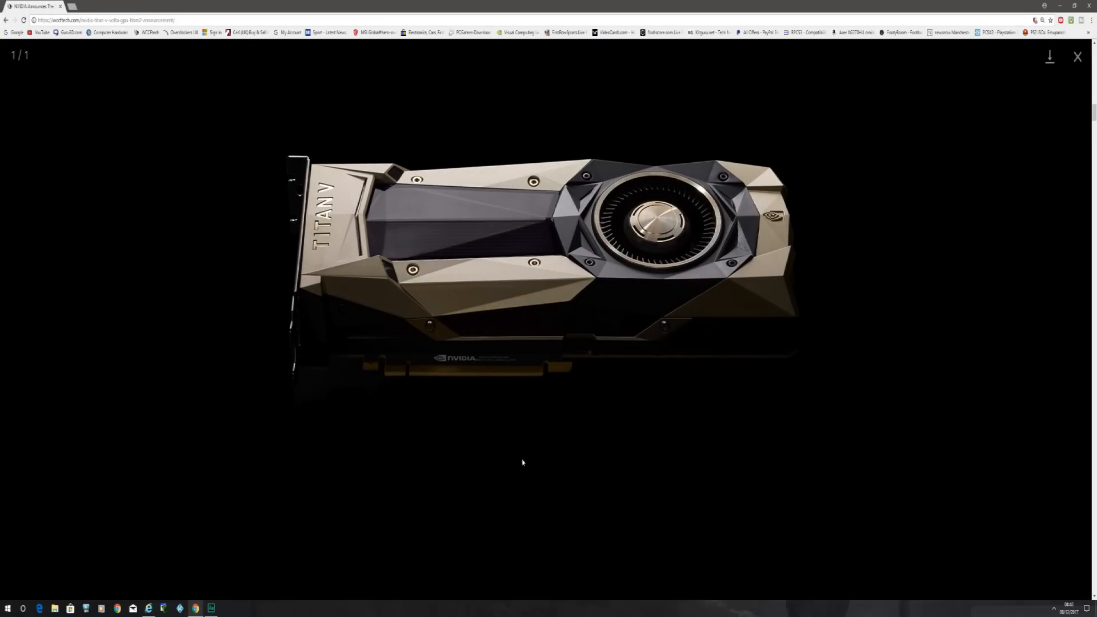
{"action": "left_click", "coordinate": [1076, 57]}
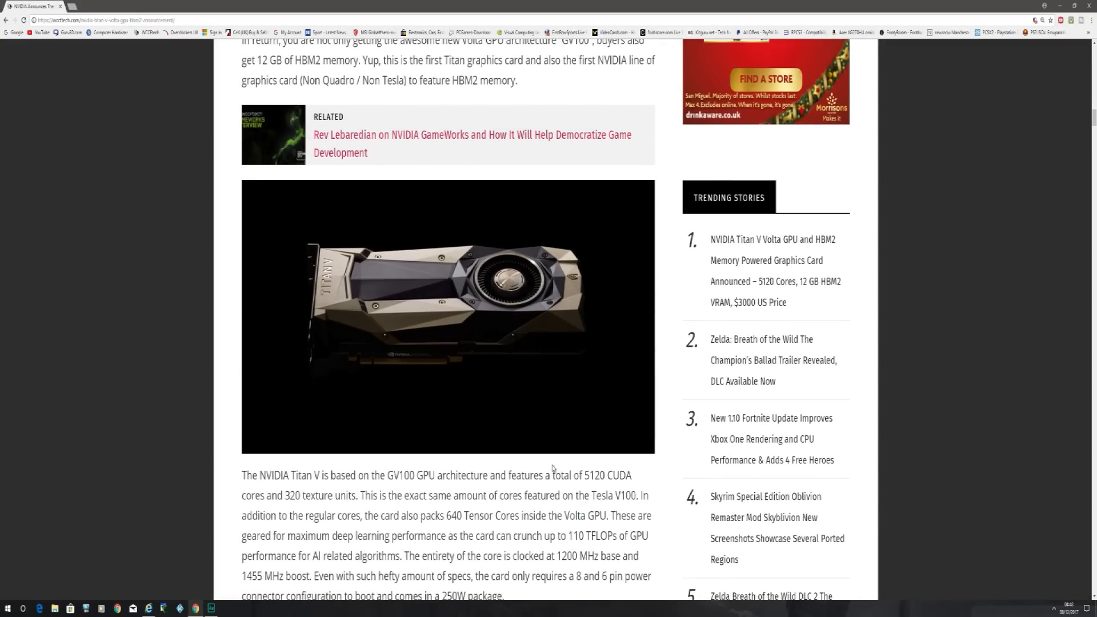
Step: Scroll past the angled product photo and HBM2 VRAM paragraph to the Titan Series comparison table
{"action": "scroll", "scroll_direction": "down", "scroll_amount": 3}
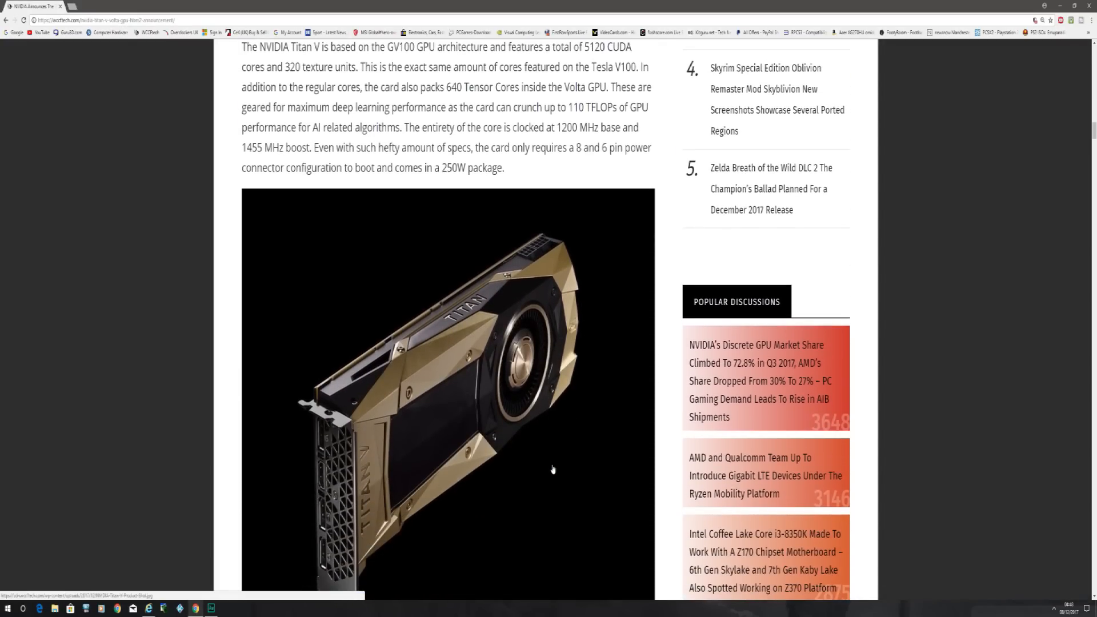
{"action": "scroll", "scroll_direction": "down", "scroll_amount": 3}
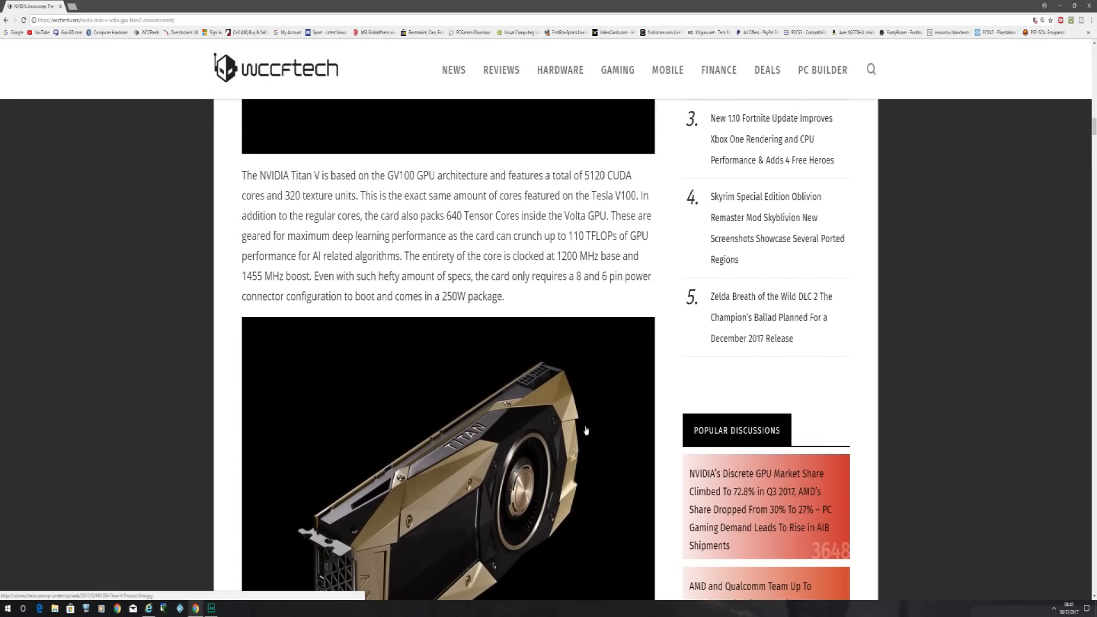
{"action": "mouse_move", "coordinate": [551, 336]}
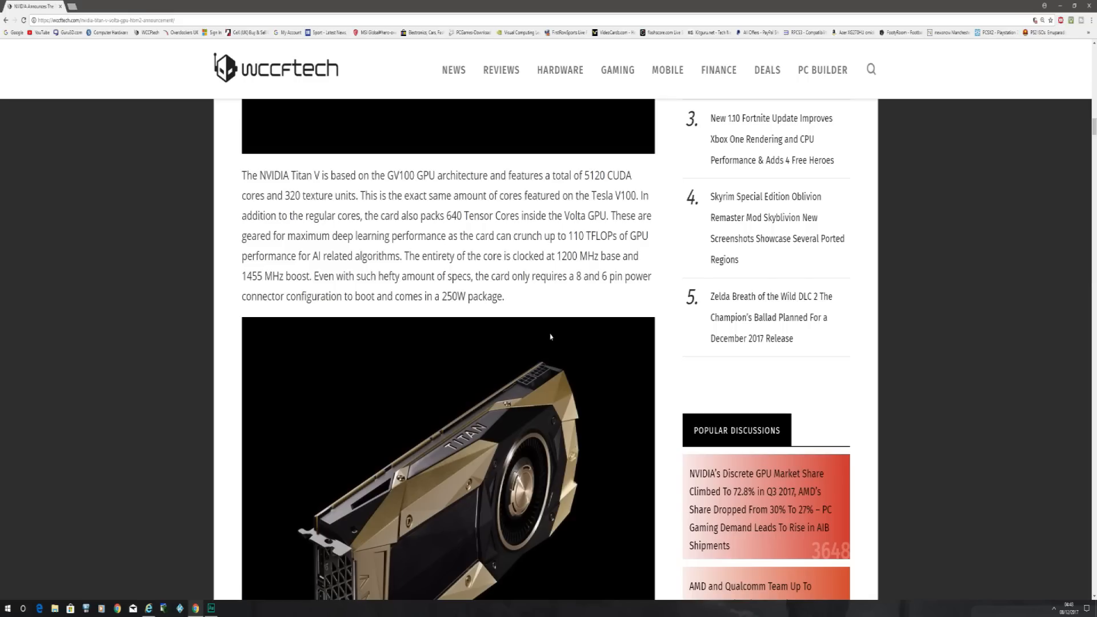
{"action": "mouse_move", "coordinate": [546, 343]}
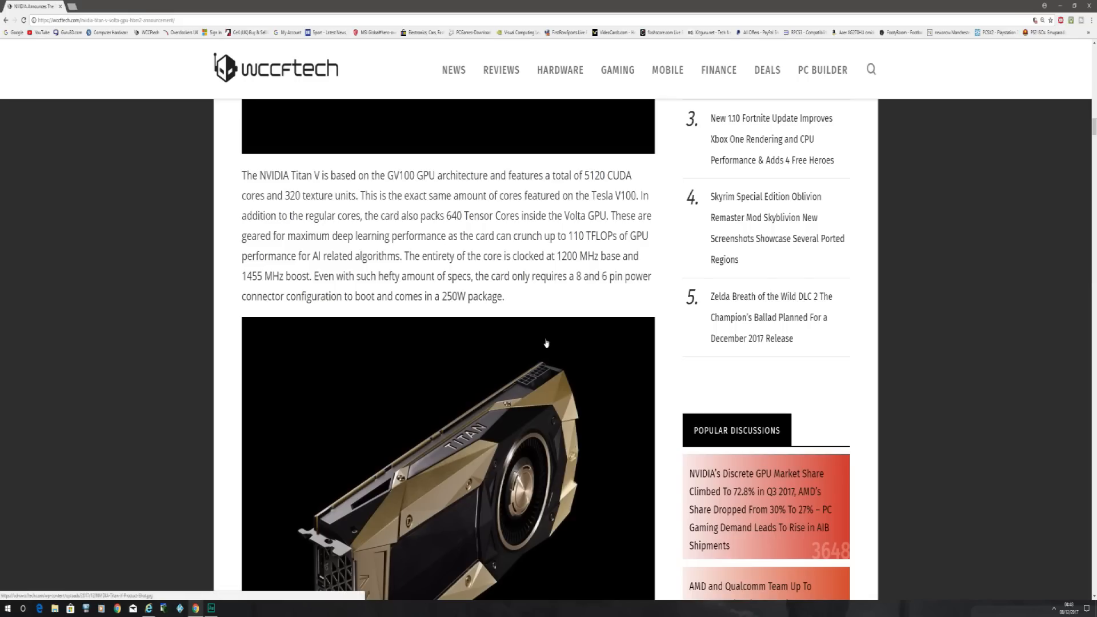
{"action": "mouse_move", "coordinate": [481, 323]}
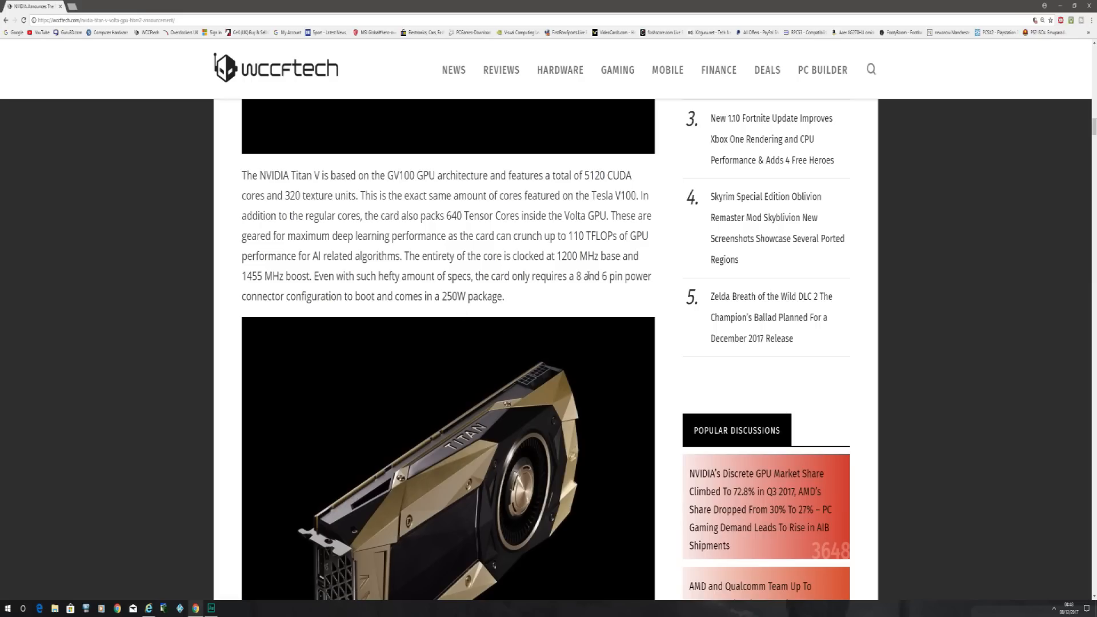
{"action": "mouse_move", "coordinate": [590, 306]}
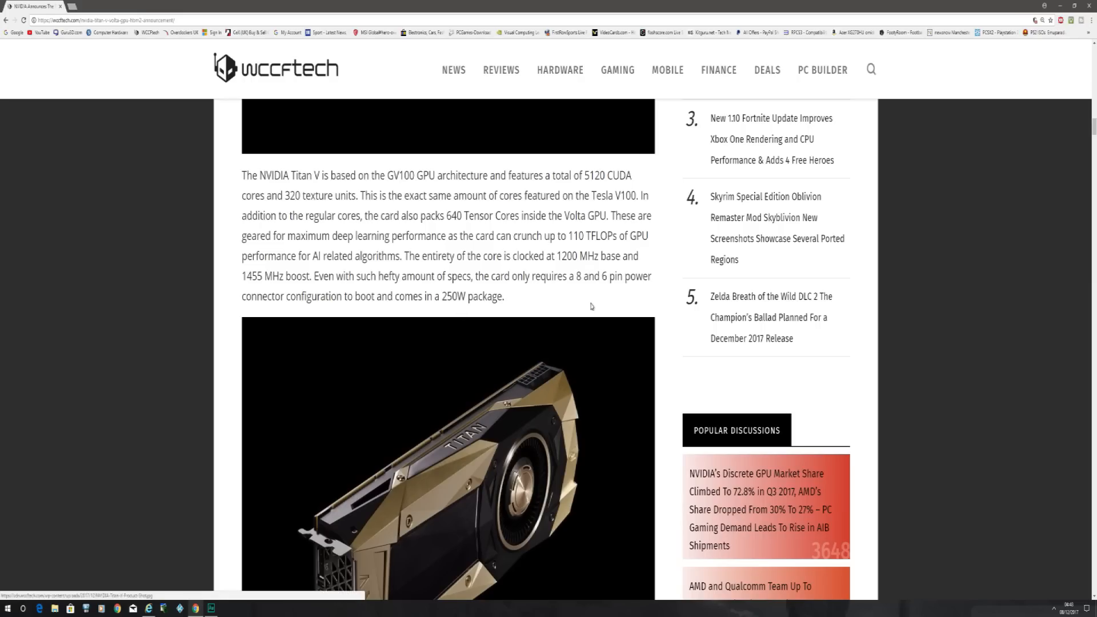
{"action": "scroll", "scroll_direction": "down", "scroll_amount": 3}
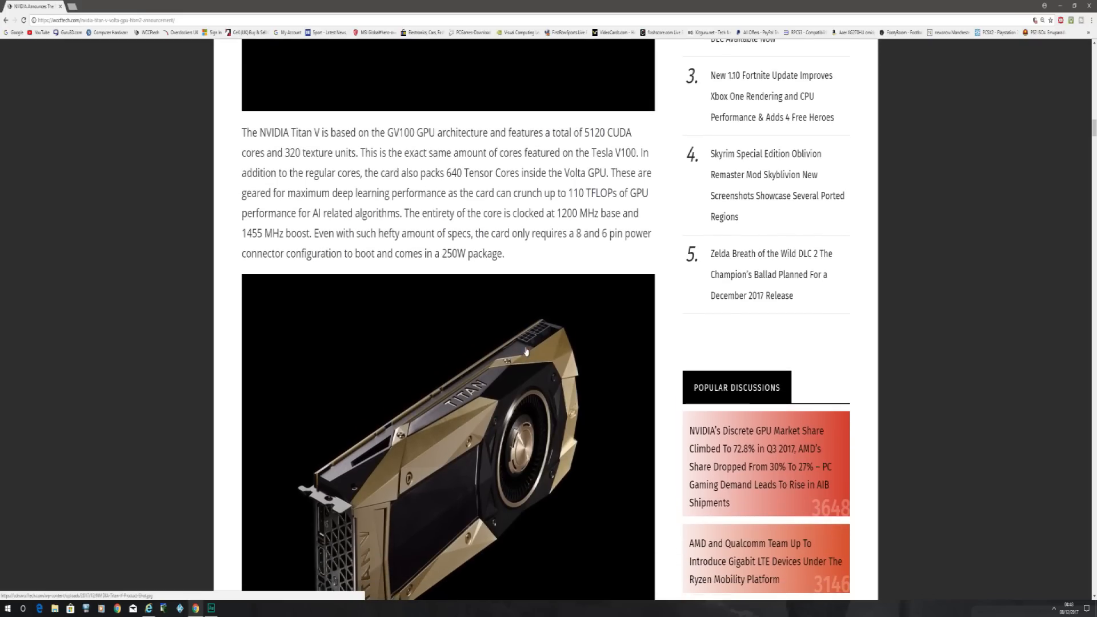
{"action": "mouse_move", "coordinate": [518, 418]}
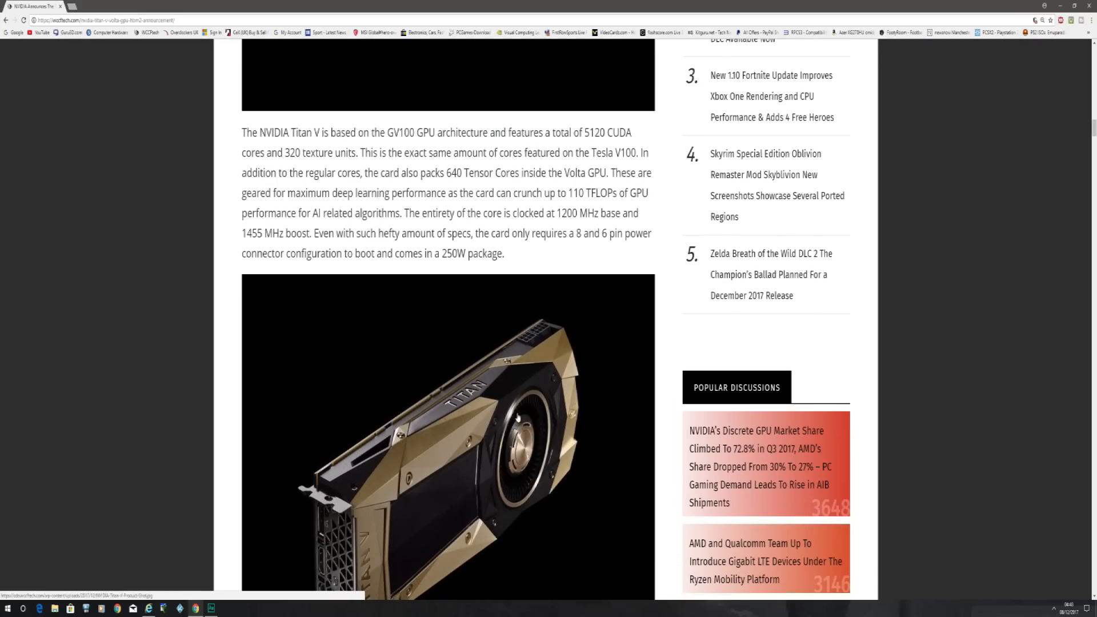
{"action": "scroll", "scroll_direction": "down", "scroll_amount": 3}
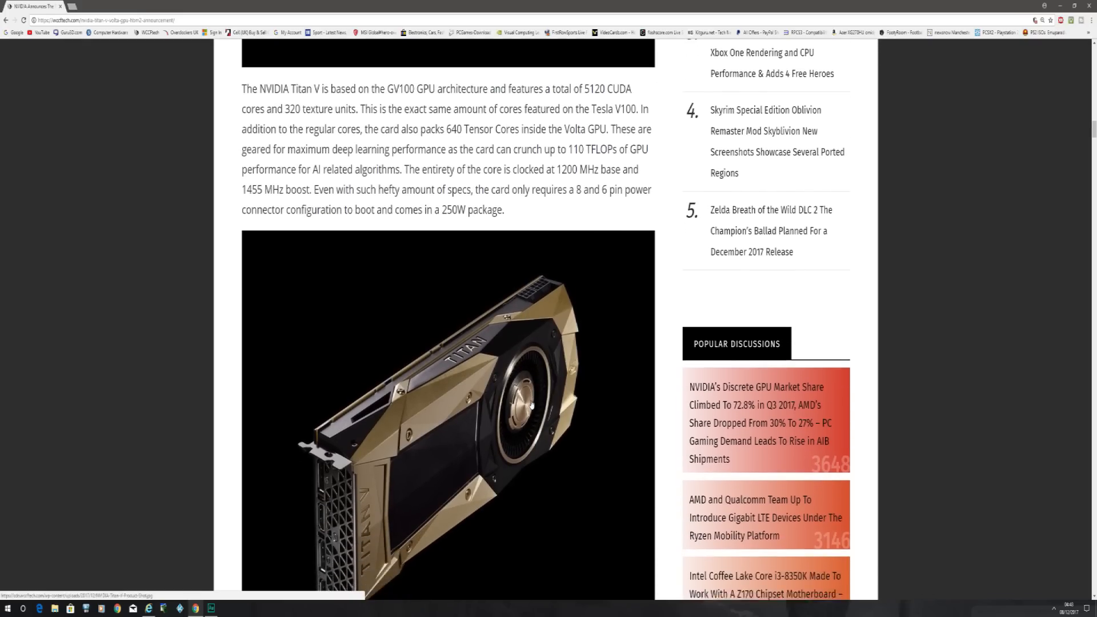
{"action": "scroll", "scroll_direction": "down", "scroll_amount": 3}
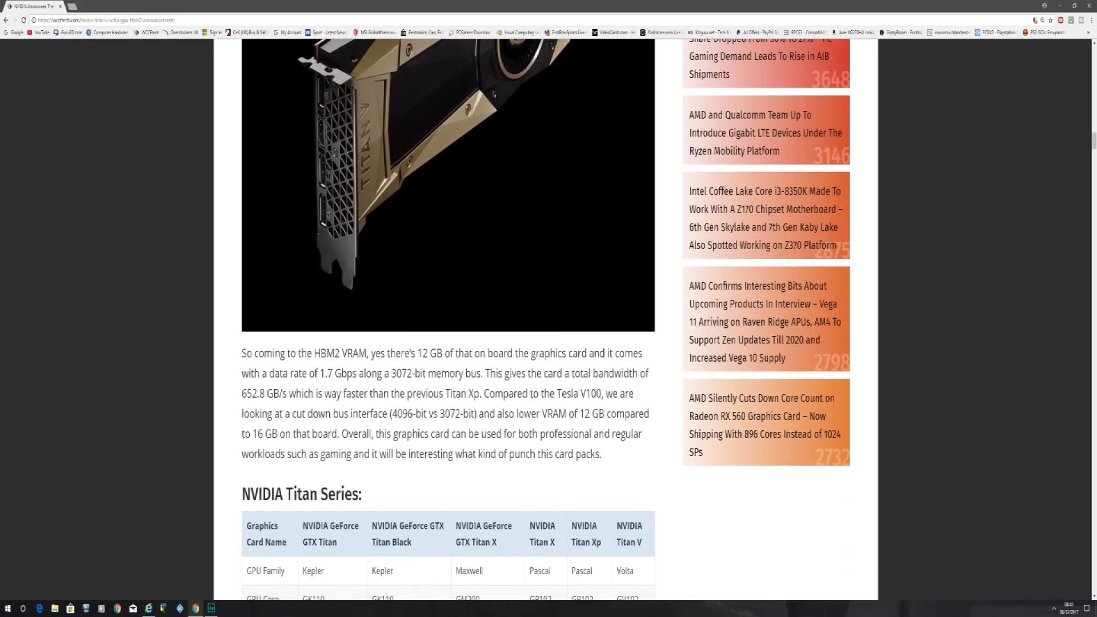
{"action": "scroll", "scroll_direction": "down", "scroll_amount": 3}
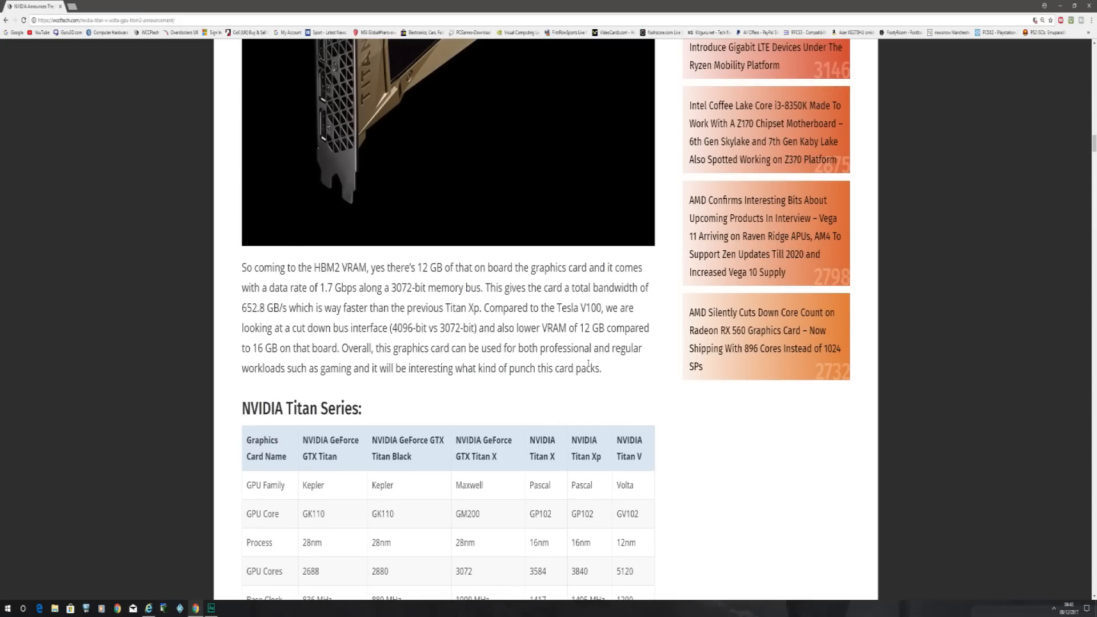
{"action": "scroll", "scroll_direction": "down", "scroll_amount": 3}
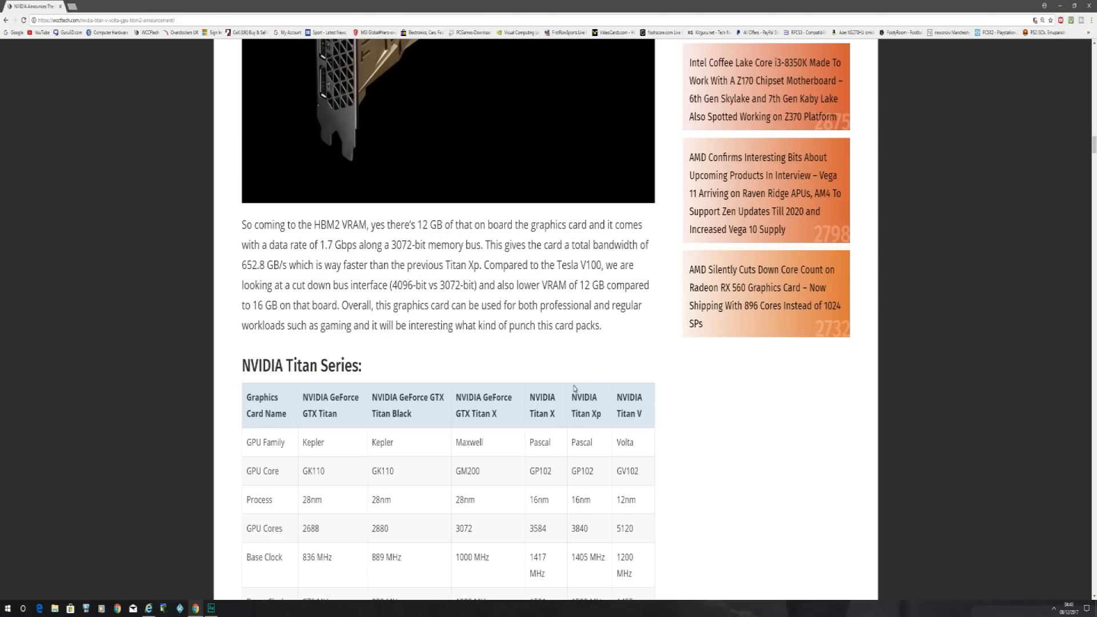
{"action": "scroll", "scroll_direction": "down", "scroll_amount": 3}
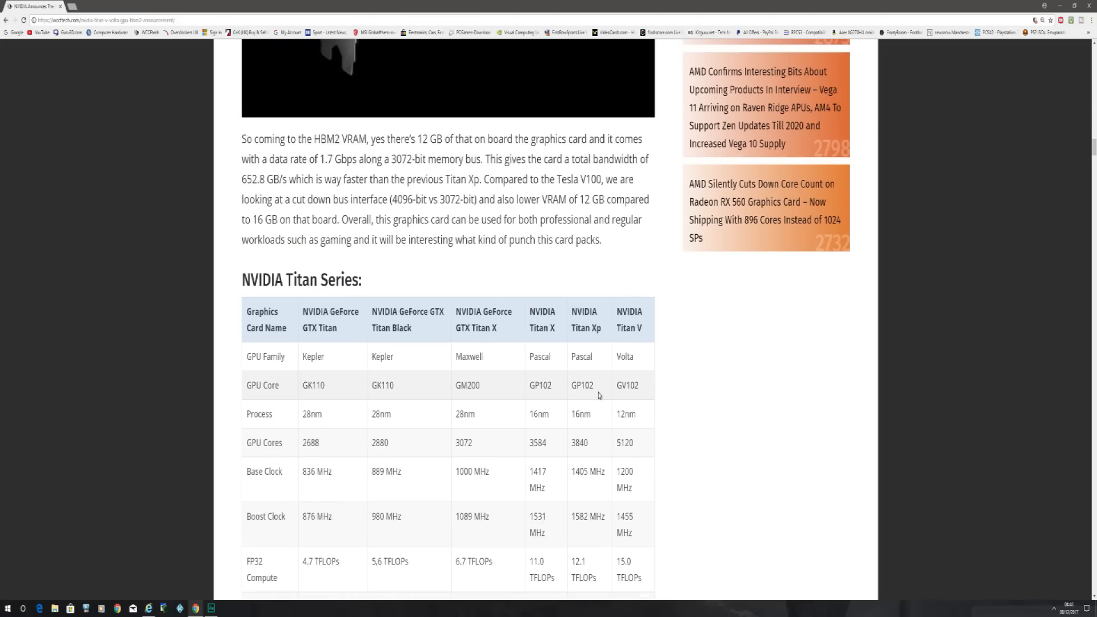
{"action": "scroll", "scroll_direction": "down", "scroll_amount": 3}
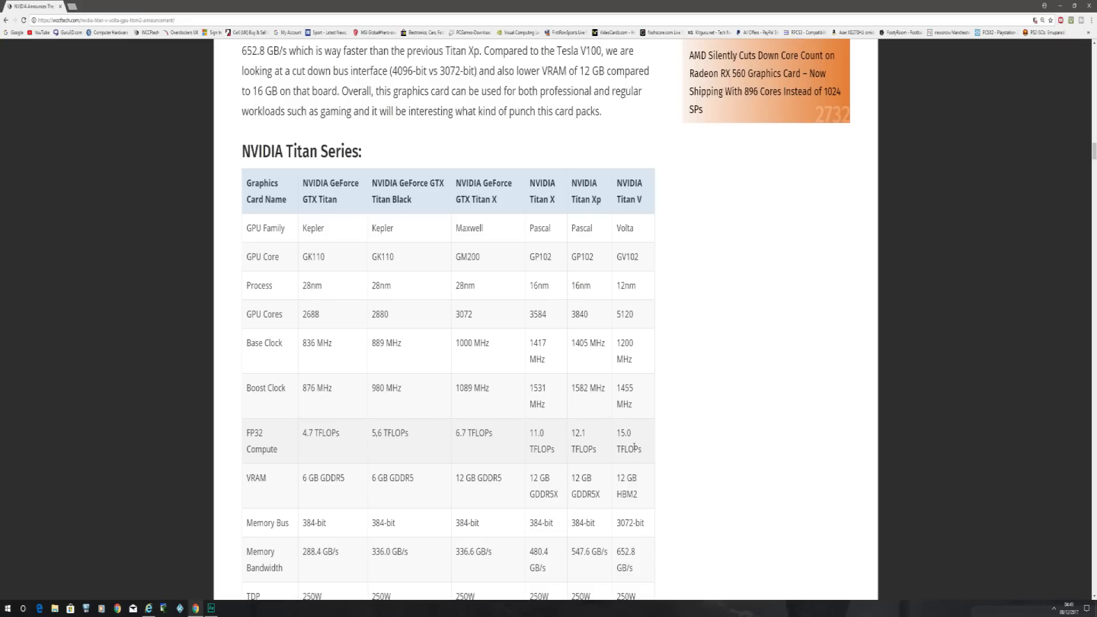
Step: Scroll through the table's price and launch-year rows to the Titan V Design (Product Shots) heading
{"action": "scroll", "scroll_direction": "down", "scroll_amount": 3}
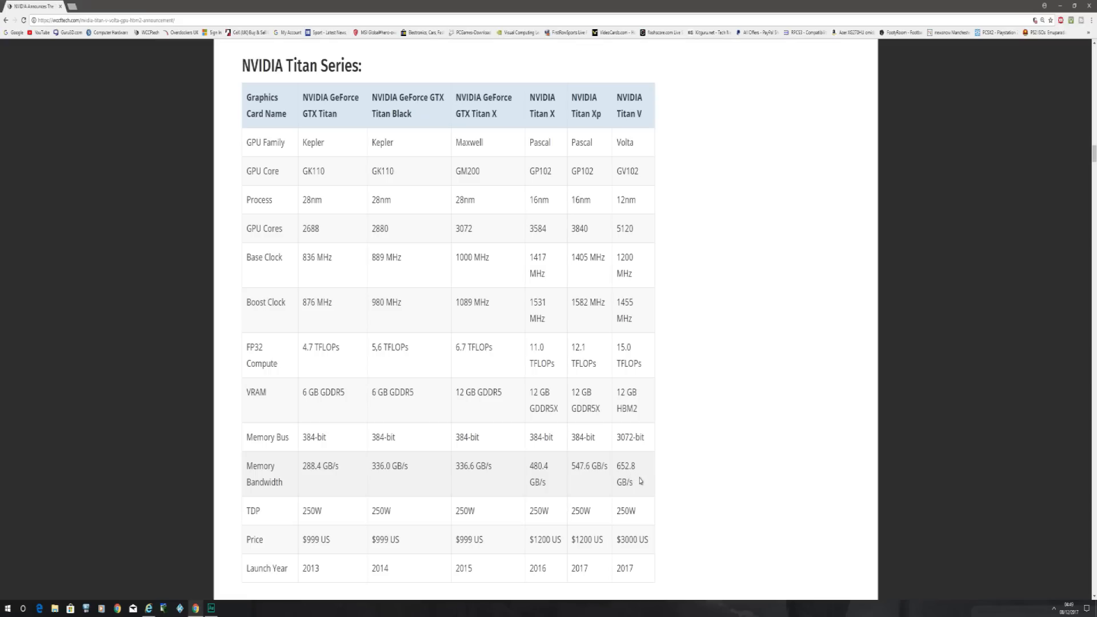
{"action": "mouse_move", "coordinate": [633, 482]}
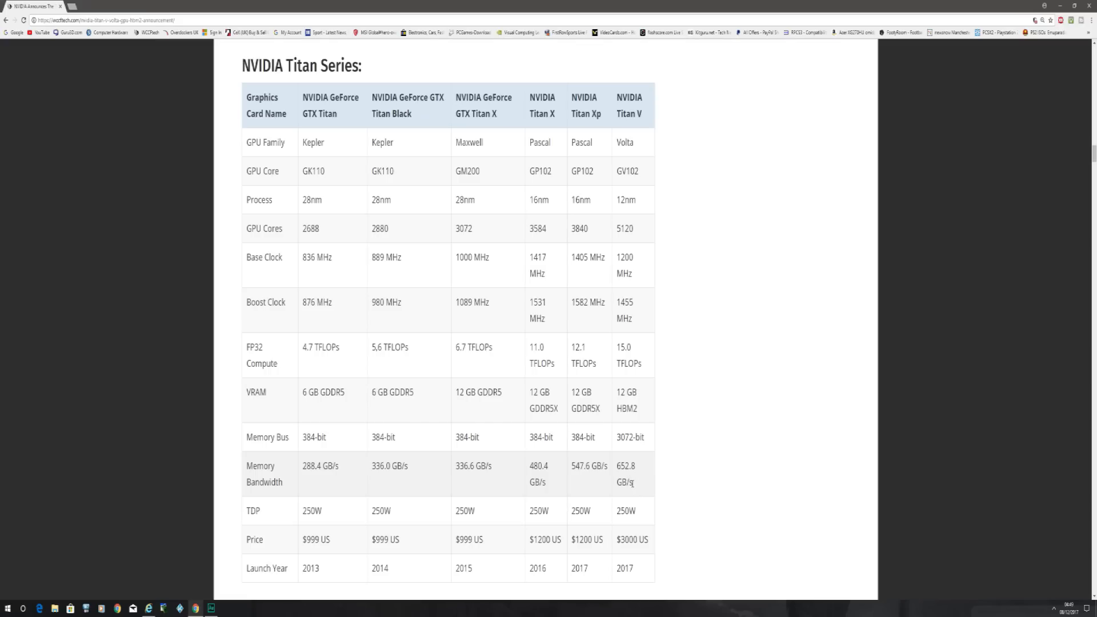
{"action": "mouse_move", "coordinate": [634, 482]}
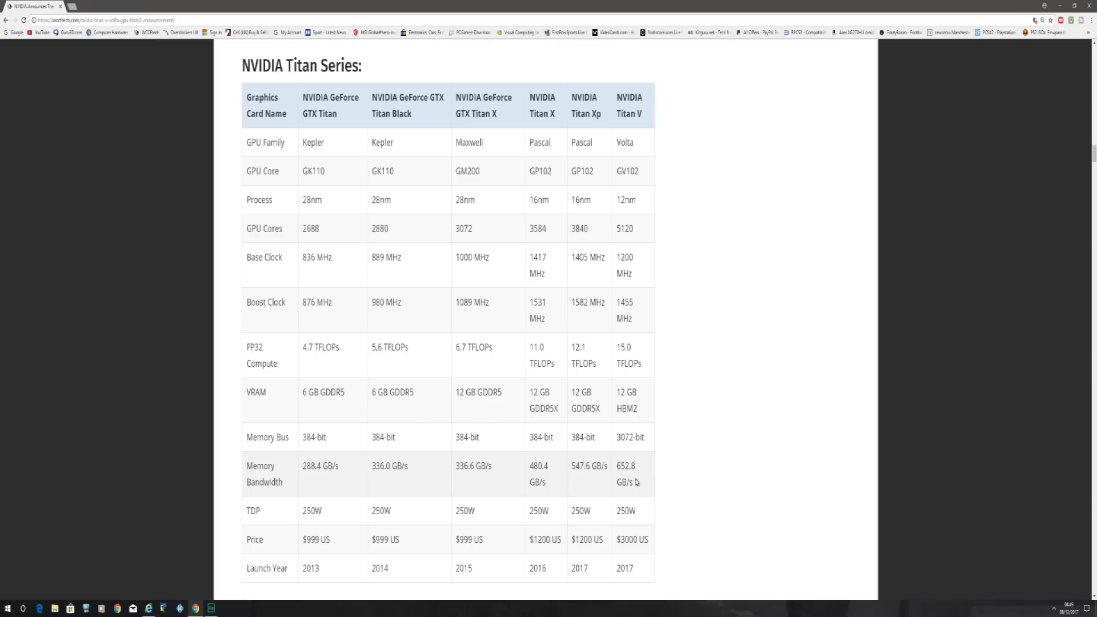
{"action": "scroll", "scroll_direction": "down", "scroll_amount": 3}
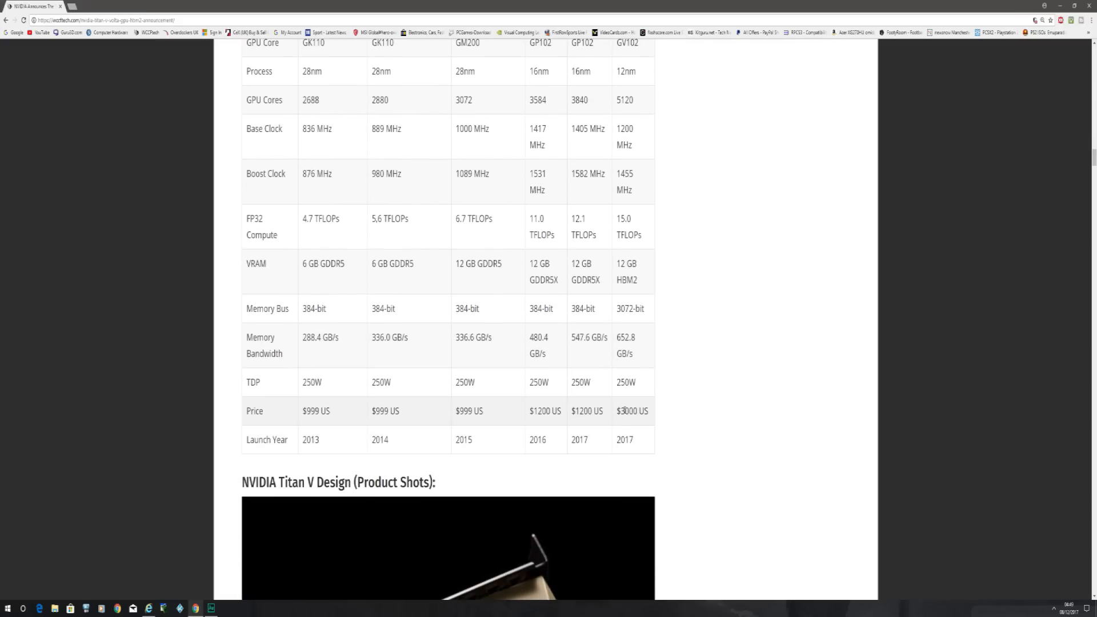
{"action": "double_click", "coordinate": [629, 410]}
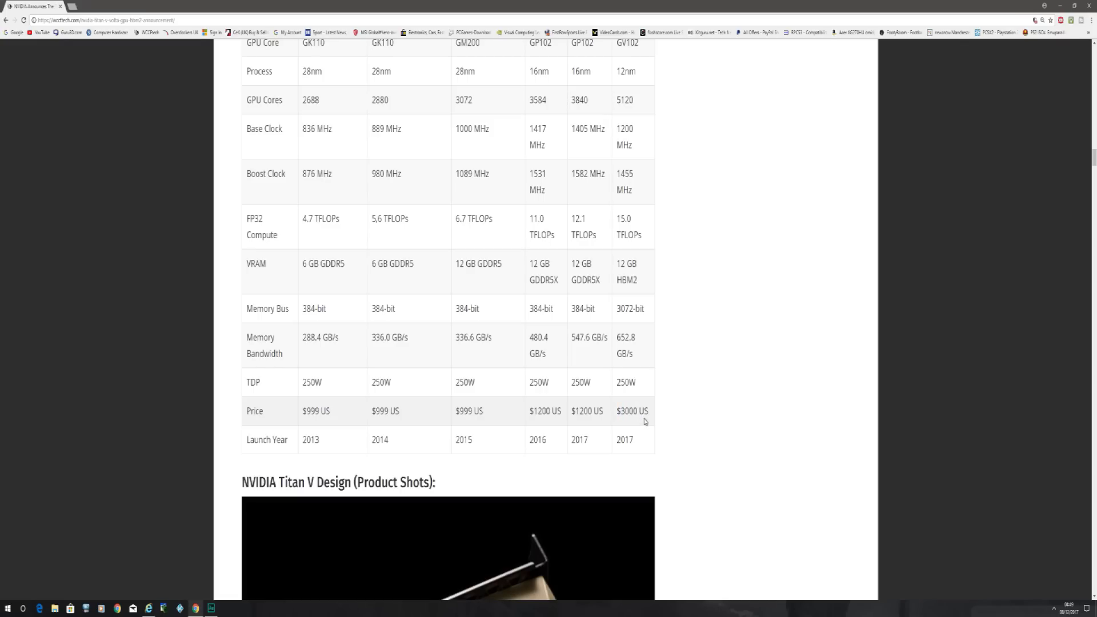
{"action": "scroll", "scroll_direction": "down", "scroll_amount": 3}
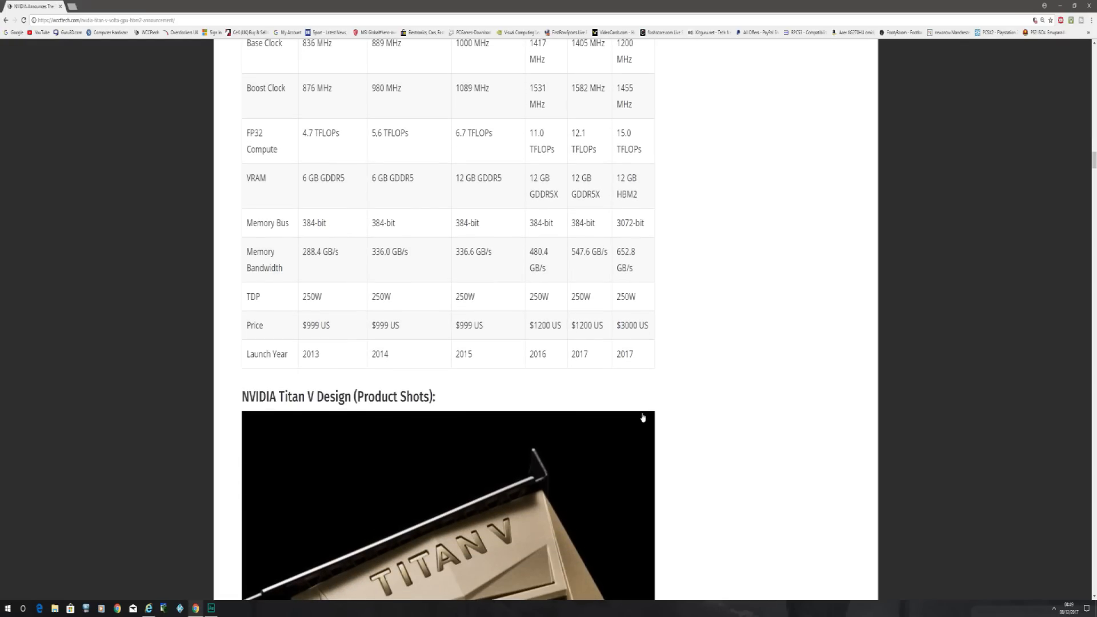
{"action": "scroll", "scroll_direction": "down", "scroll_amount": 3}
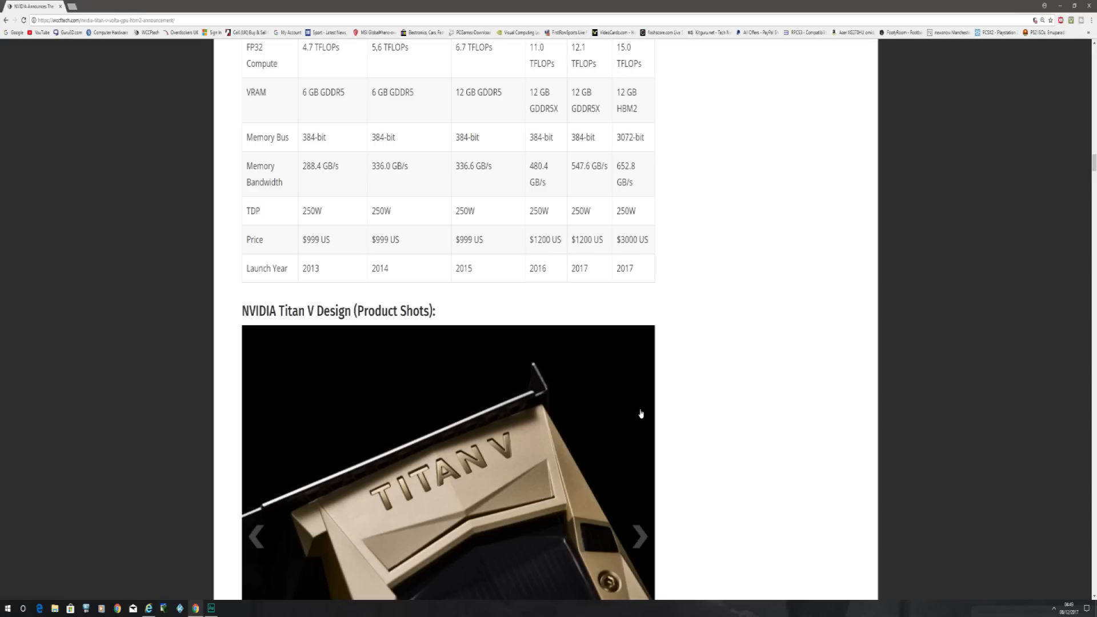
{"action": "mouse_move", "coordinate": [637, 407]}
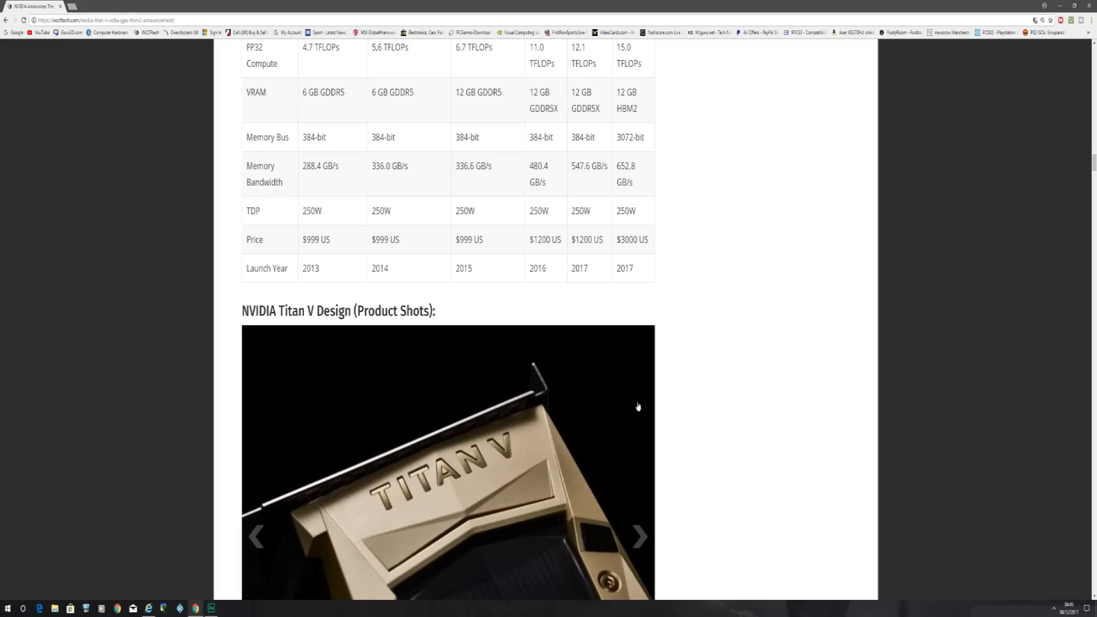
Step: Scroll through the product shot gallery to the Titan V cooler and gold die-cast body paragraph
{"action": "scroll", "scroll_direction": "down", "scroll_amount": 3}
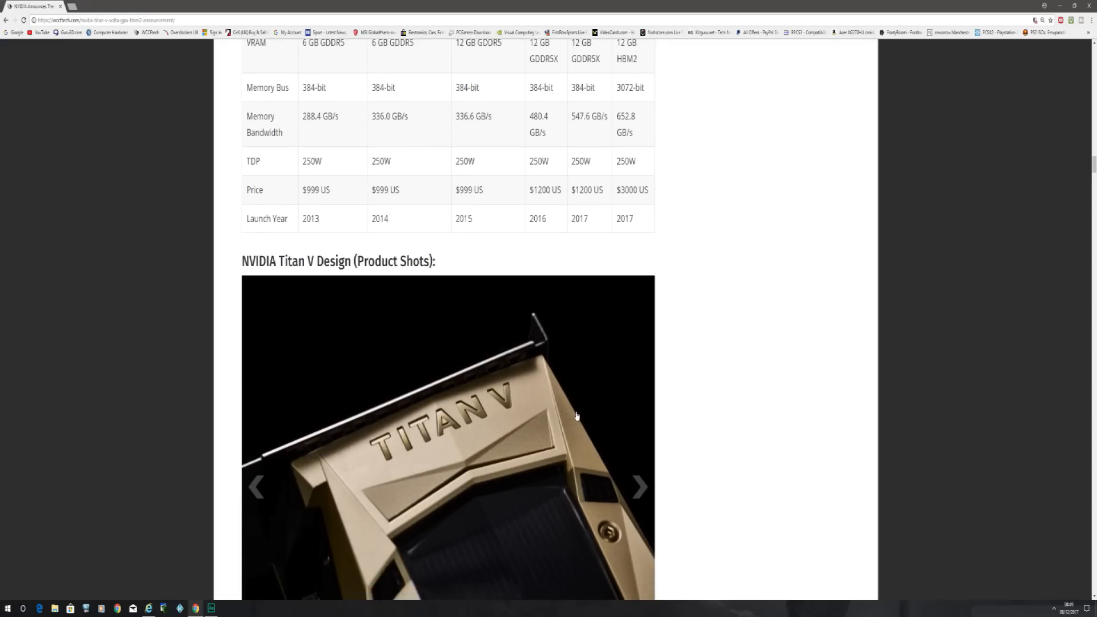
{"action": "scroll", "scroll_direction": "down", "scroll_amount": 3}
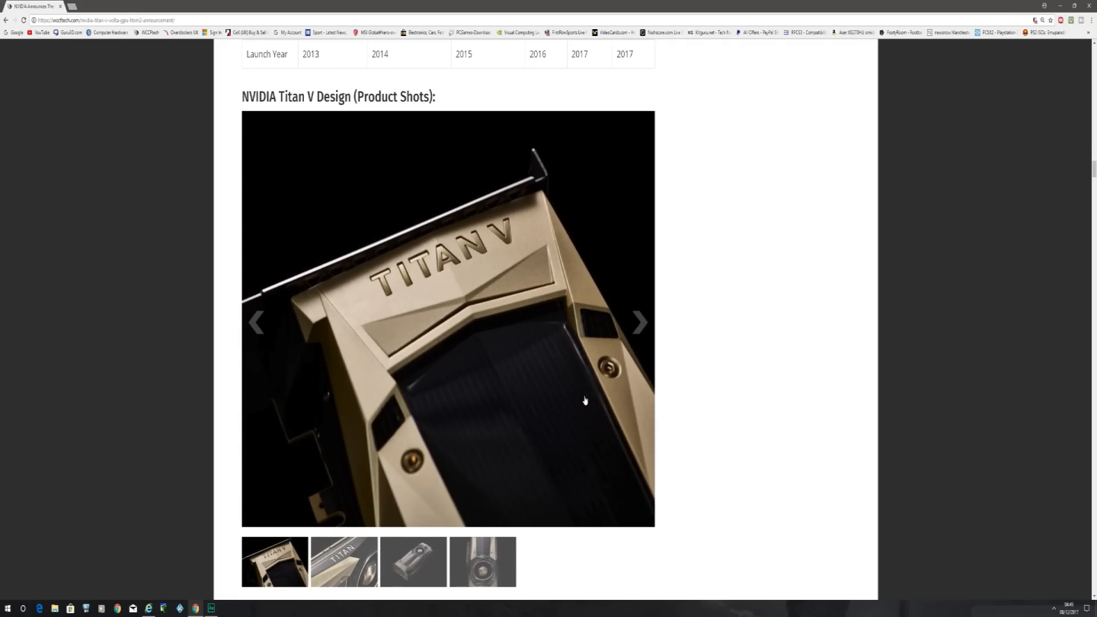
{"action": "scroll", "scroll_direction": "down", "scroll_amount": 3}
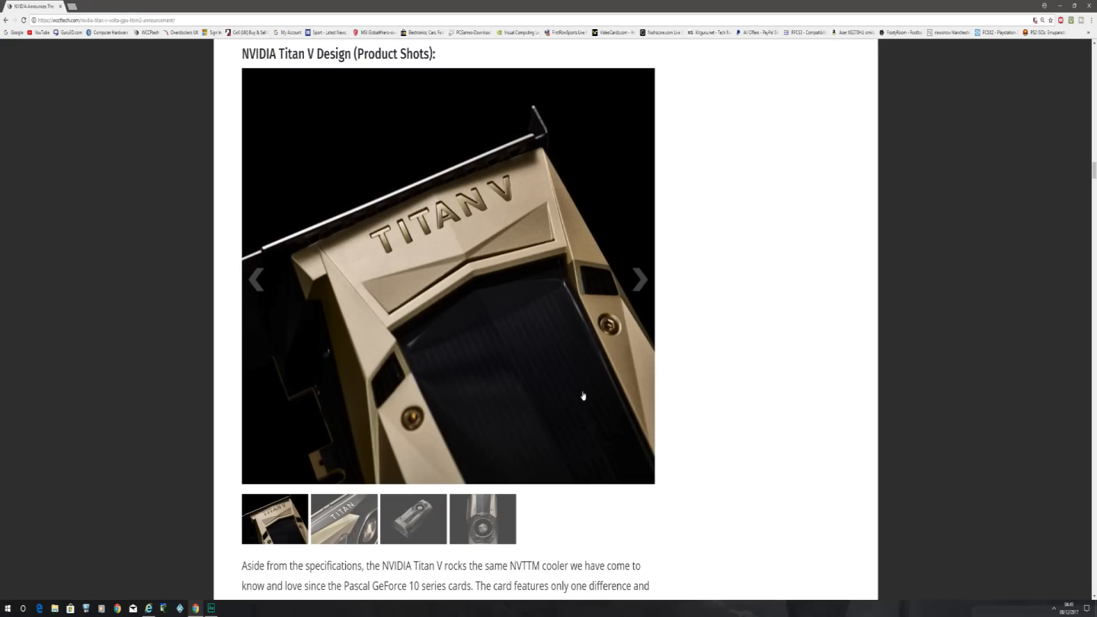
{"action": "mouse_move", "coordinate": [594, 405]}
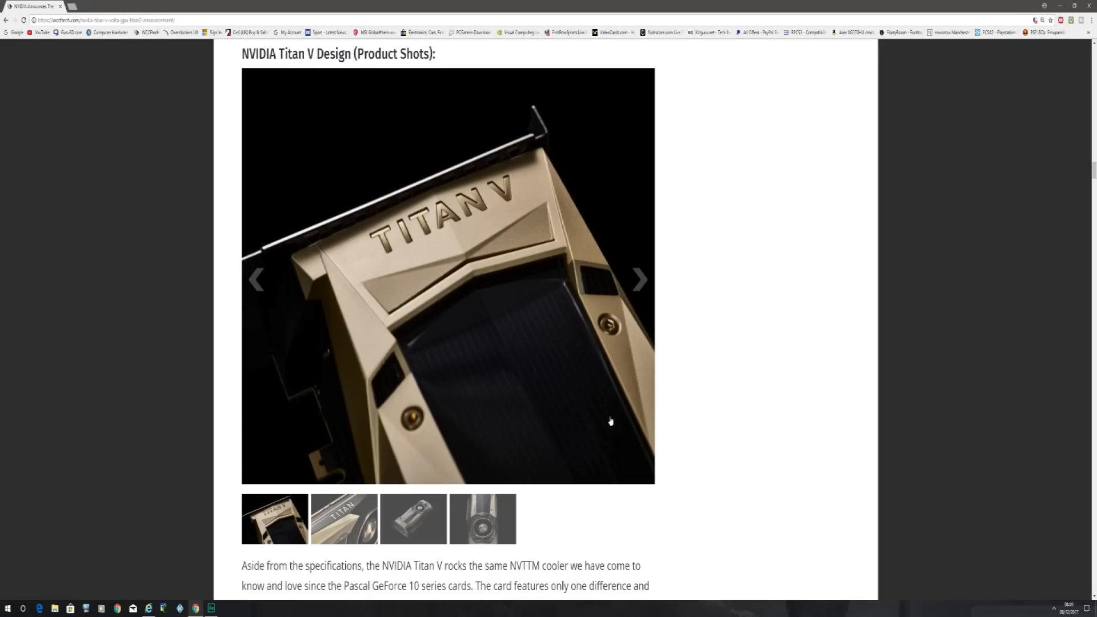
{"action": "mouse_move", "coordinate": [615, 430]}
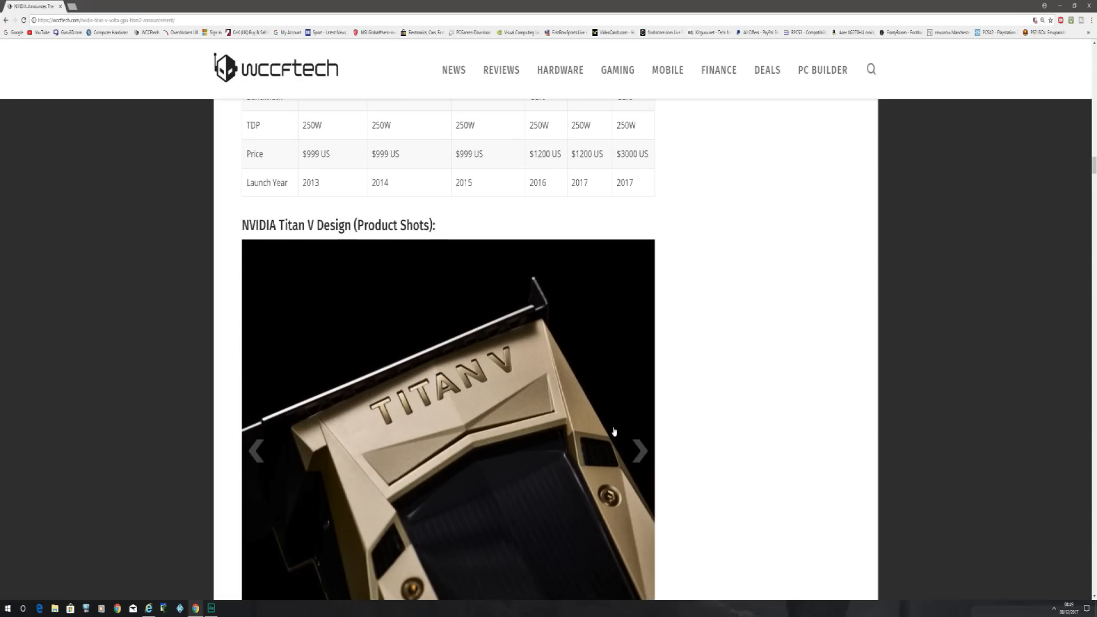
{"action": "scroll", "scroll_direction": "down", "scroll_amount": 3}
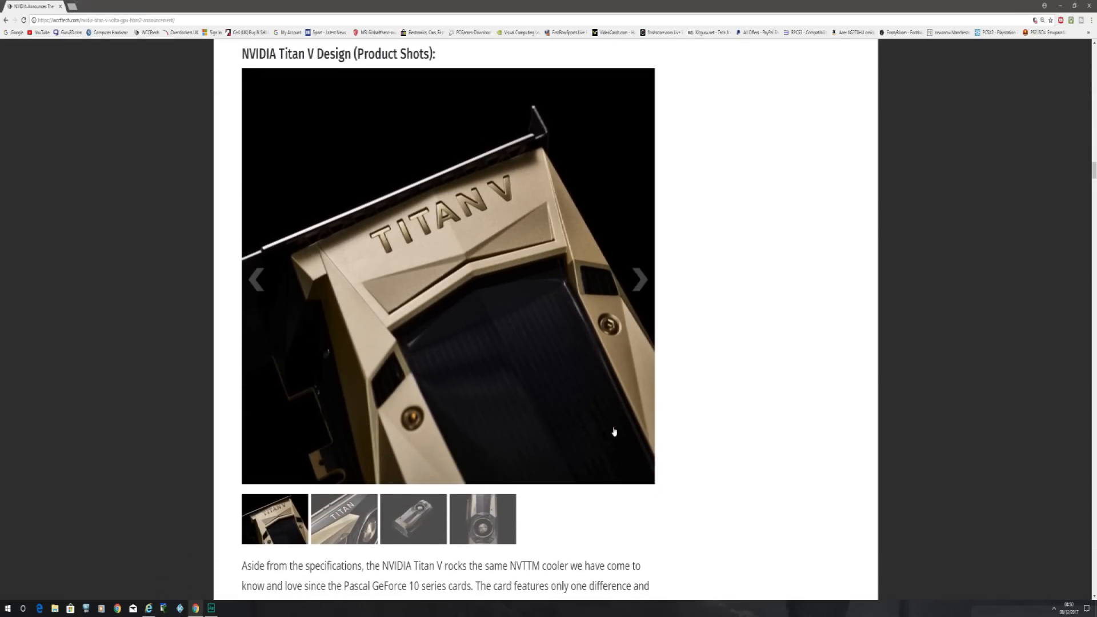
{"action": "scroll", "scroll_direction": "down", "scroll_amount": 3}
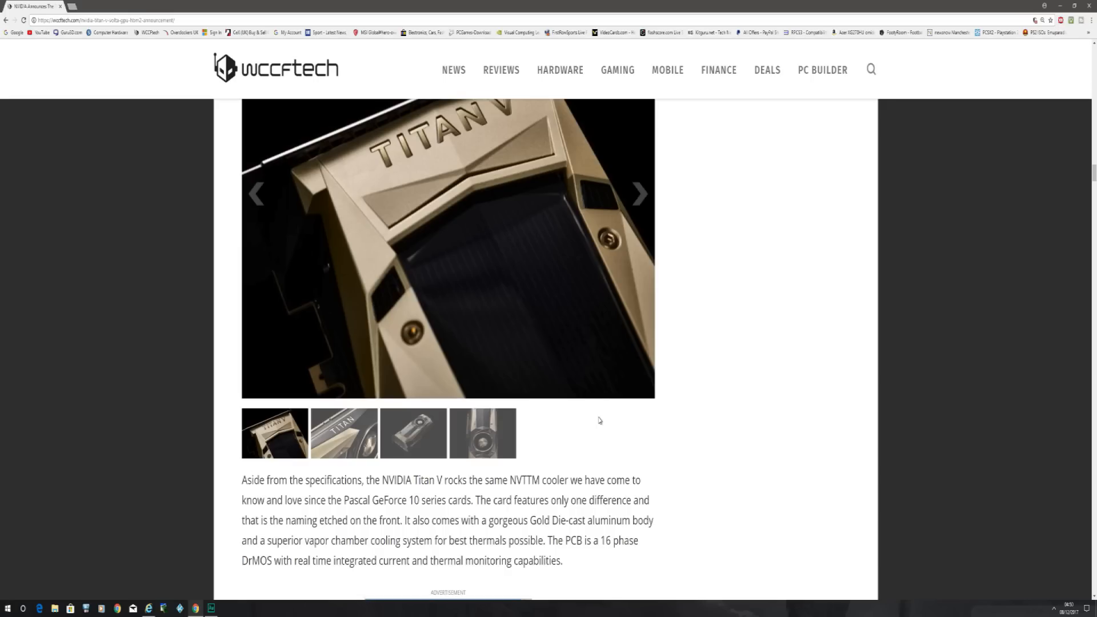
{"action": "scroll", "scroll_direction": "down", "scroll_amount": 3}
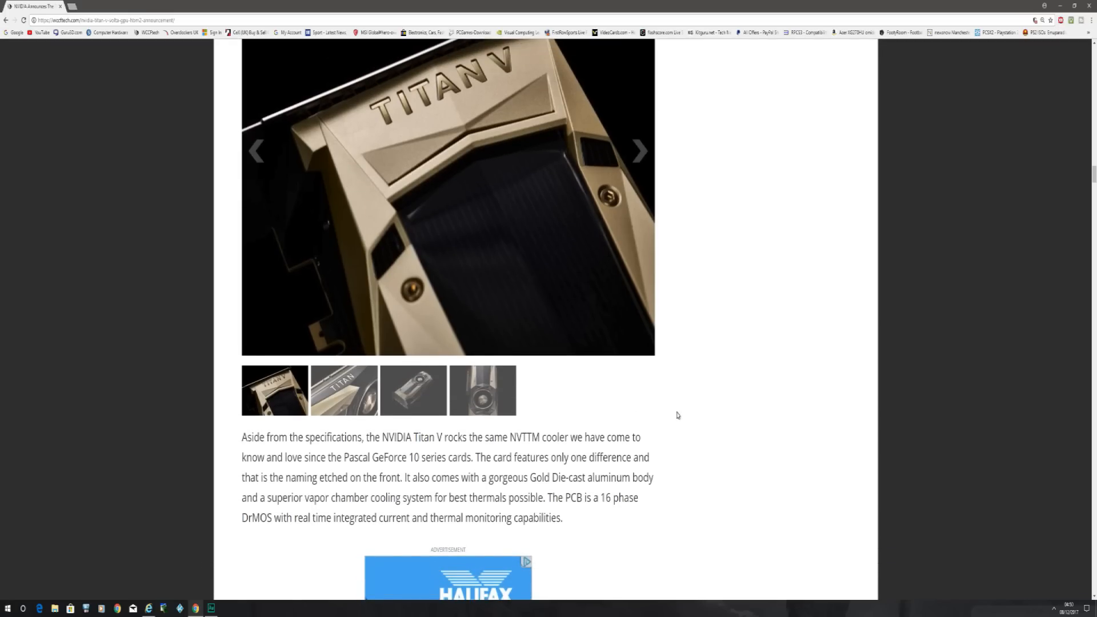
{"action": "scroll", "scroll_direction": "down", "scroll_amount": 3}
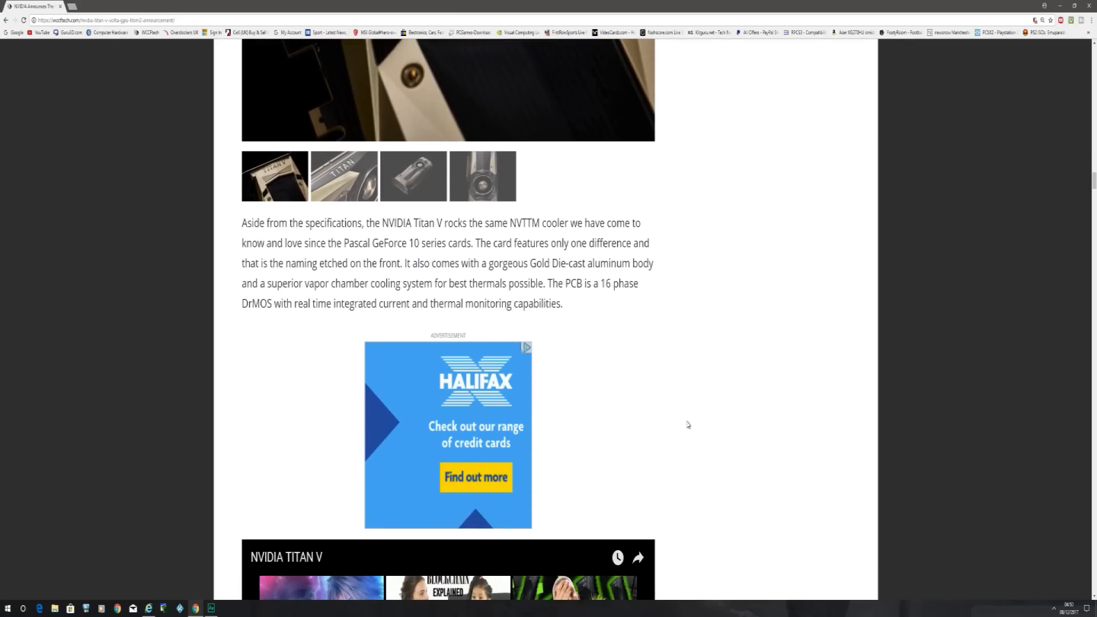
{"action": "scroll", "scroll_direction": "up", "scroll_amount": 3}
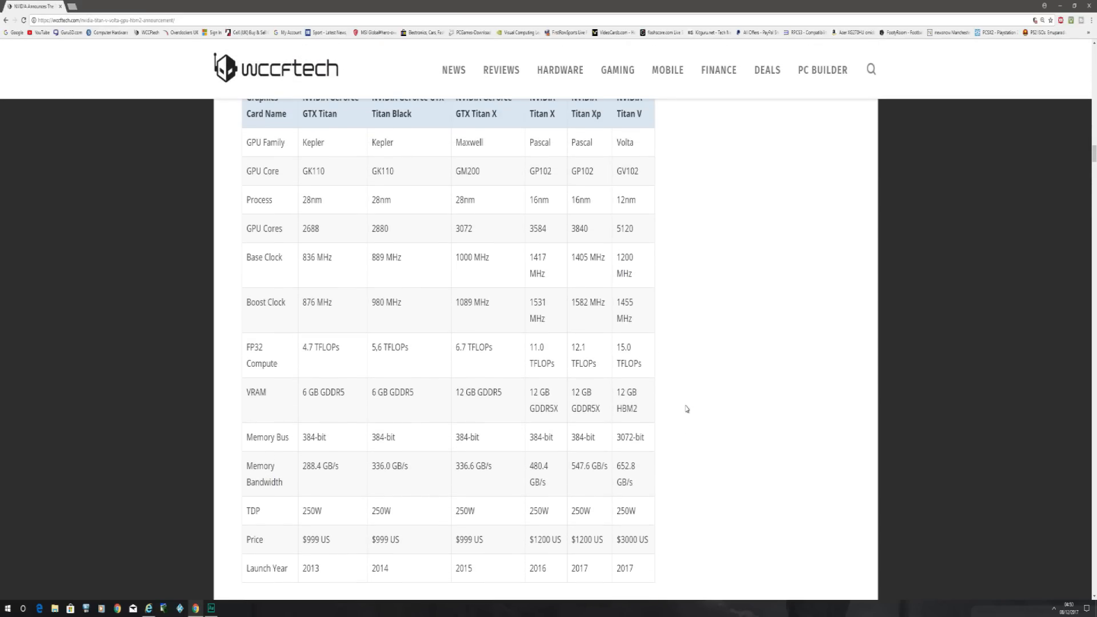
{"action": "mouse_move", "coordinate": [658, 409]}
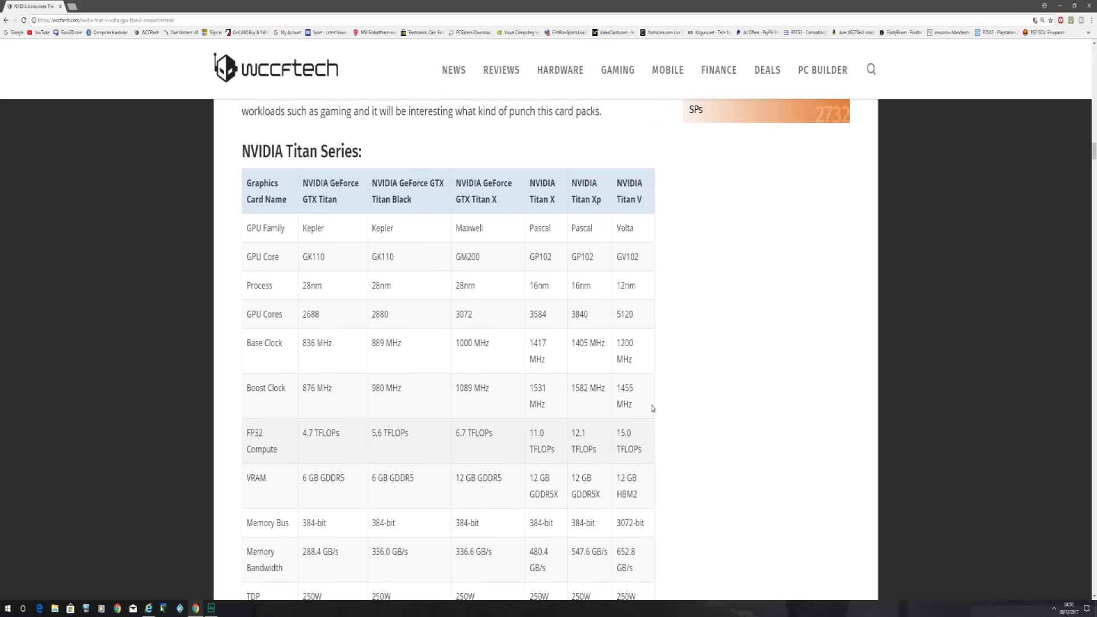
Step: Scroll past Huang's Volta quote to the Stunning Design, Unequalled Performance Titan V image
{"action": "scroll", "scroll_direction": "down", "scroll_amount": 3}
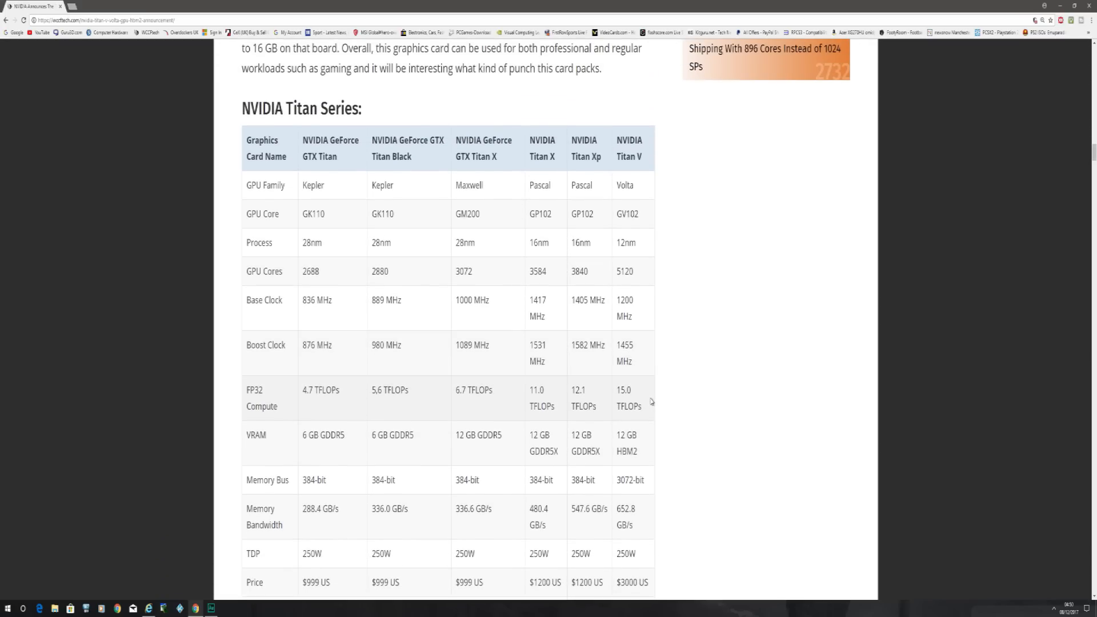
{"action": "mouse_move", "coordinate": [646, 385]}
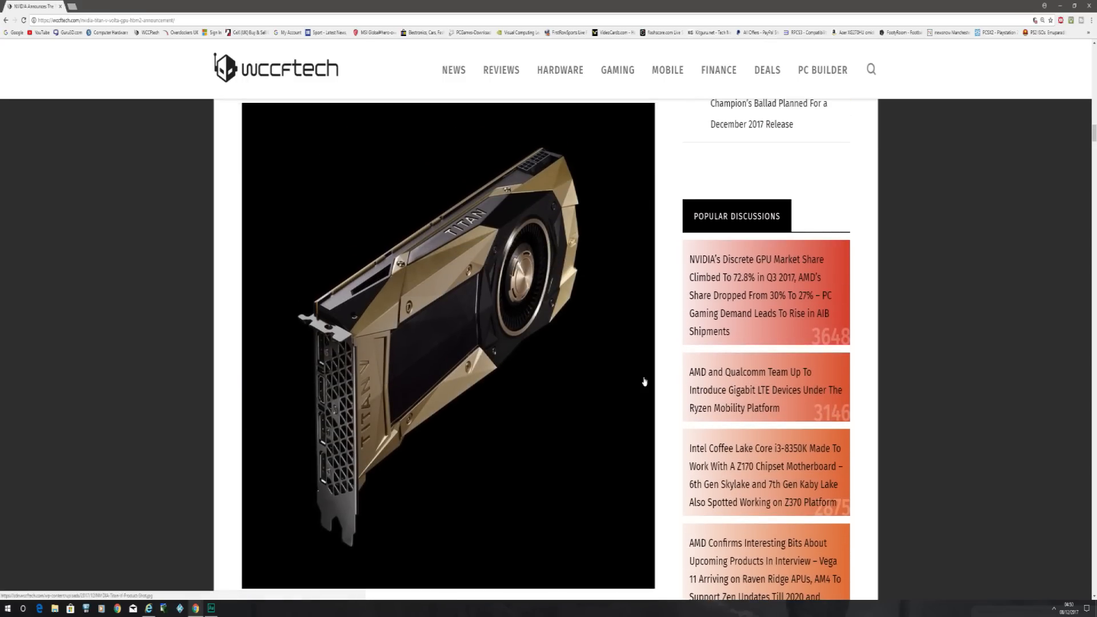
{"action": "scroll", "scroll_direction": "down", "scroll_amount": 3}
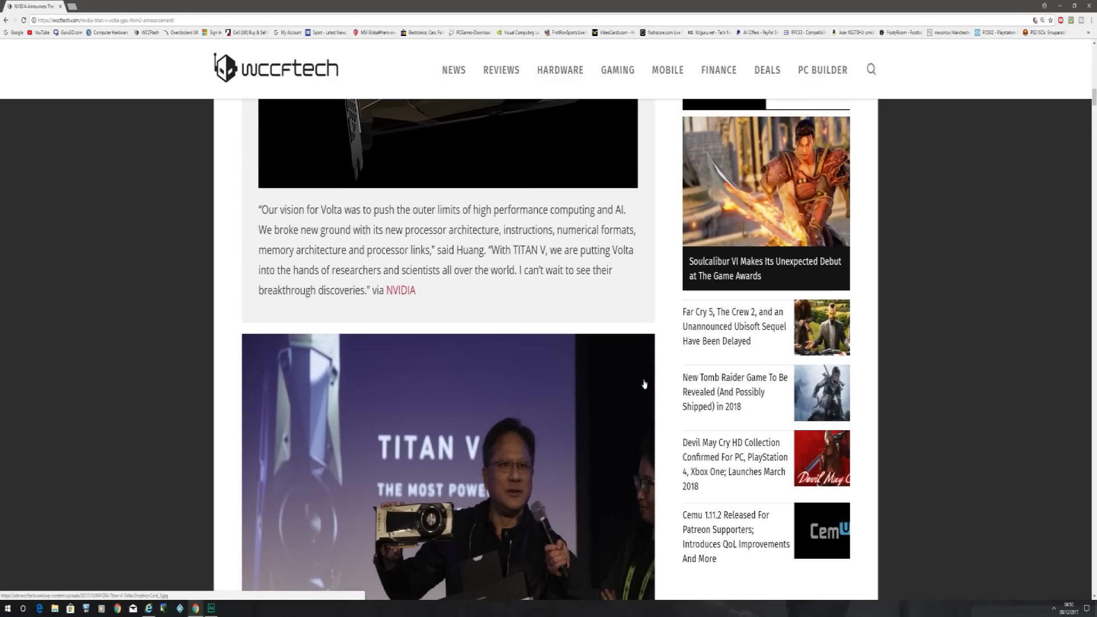
{"action": "scroll", "scroll_direction": "down", "scroll_amount": 3}
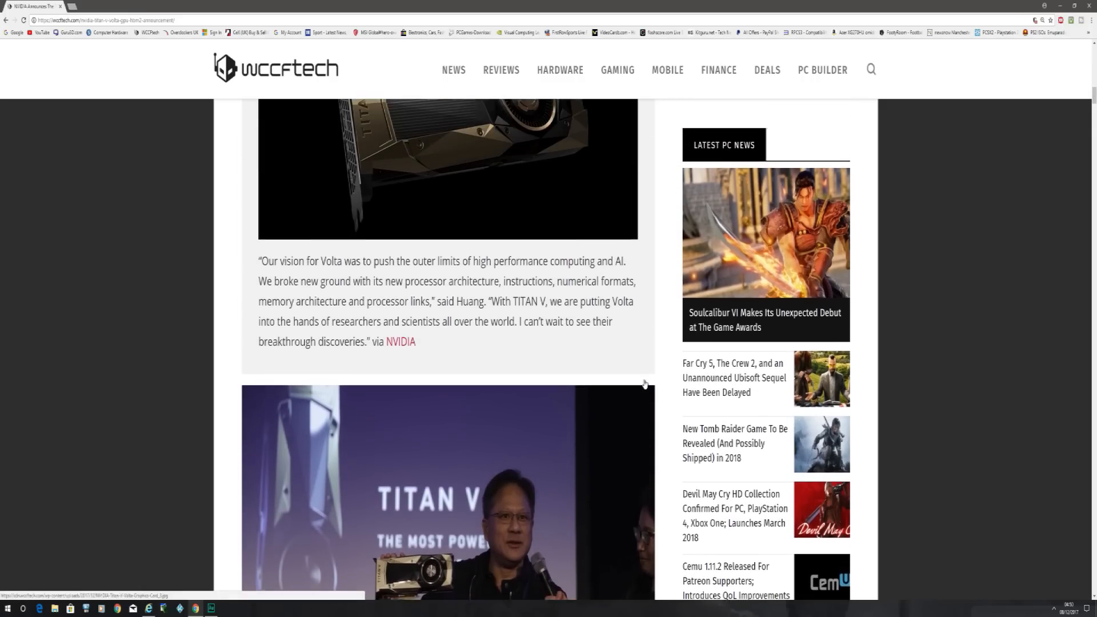
{"action": "scroll", "scroll_direction": "down", "scroll_amount": 3}
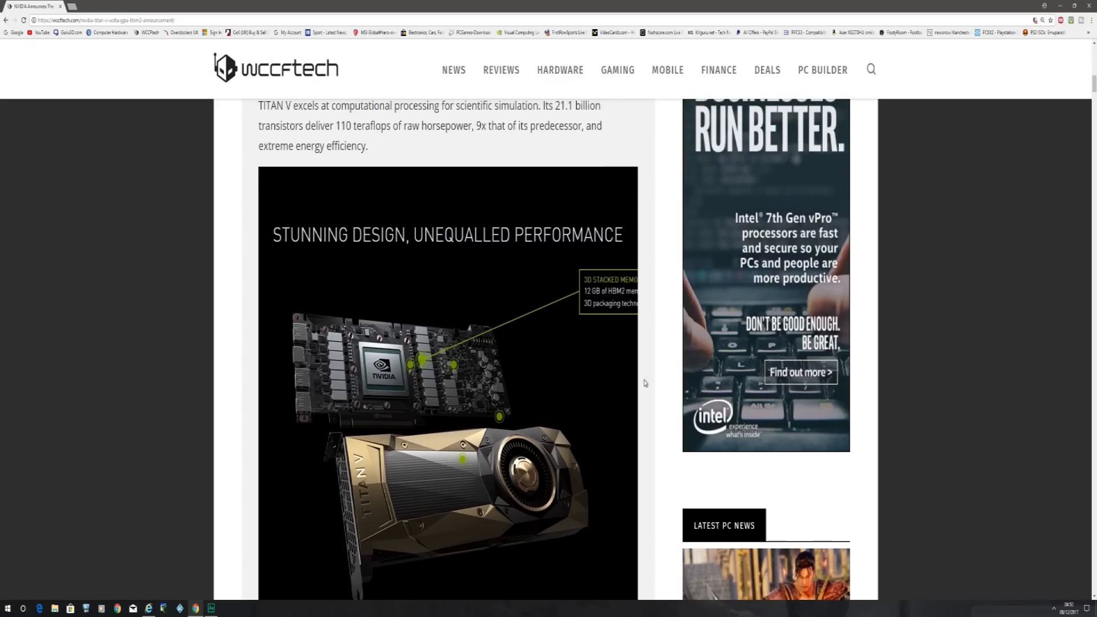